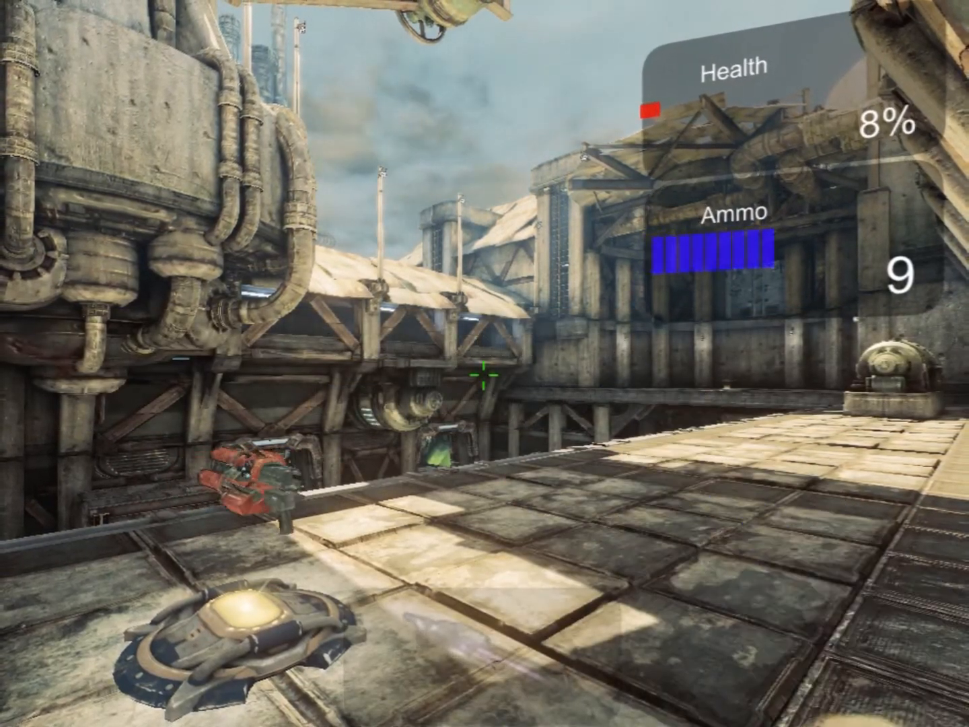
Pick up the weapon and fire shots, dropping the HUD ammo count from 9 to 7.
click(484, 363)
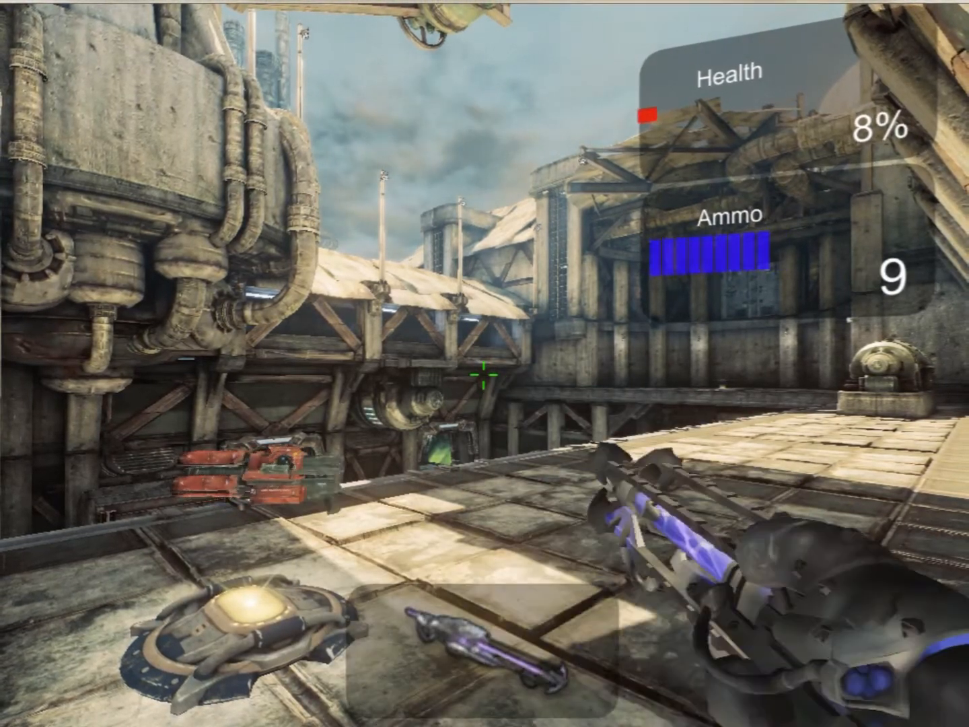
mouse_move(484, 364)
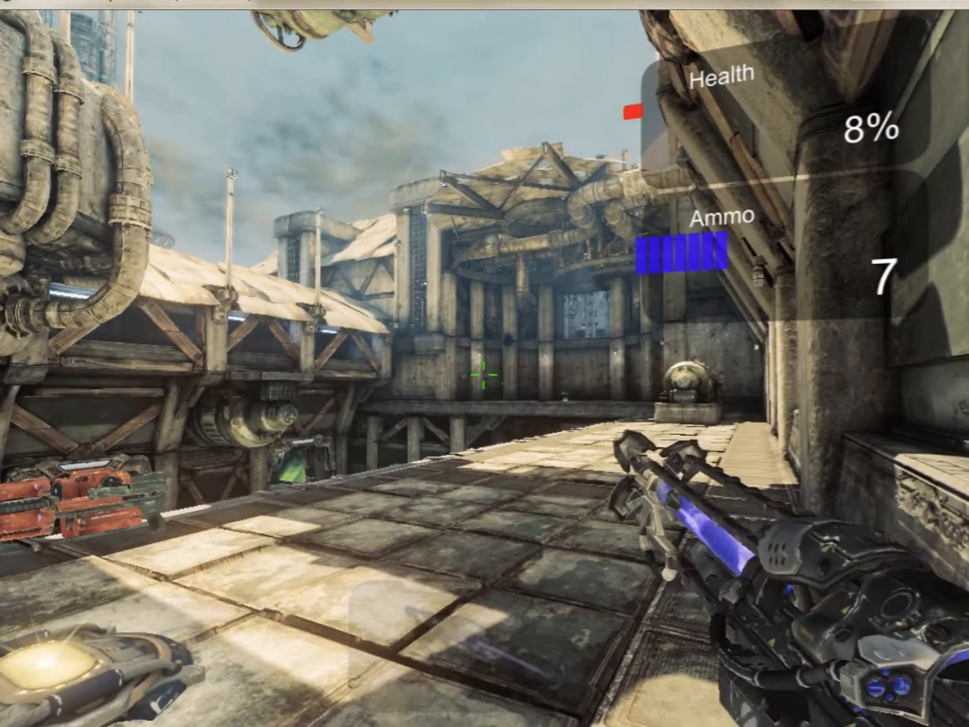
click(485, 363)
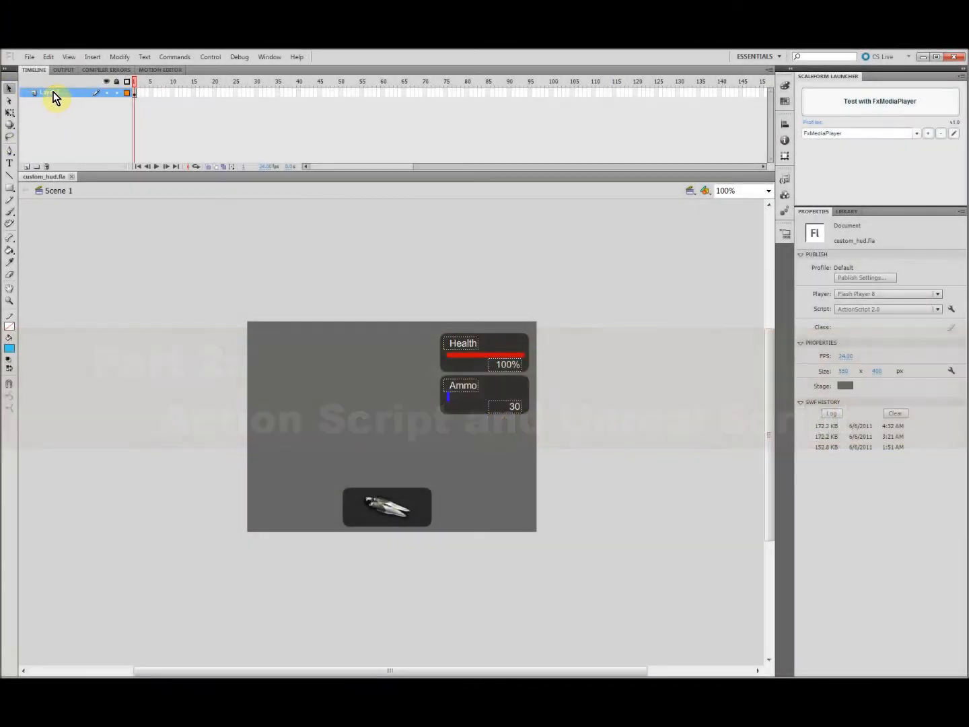
Rename the layer to 'main', add an 'action' layer above it, and open its frame script.
double_click(47, 92)
text(main)
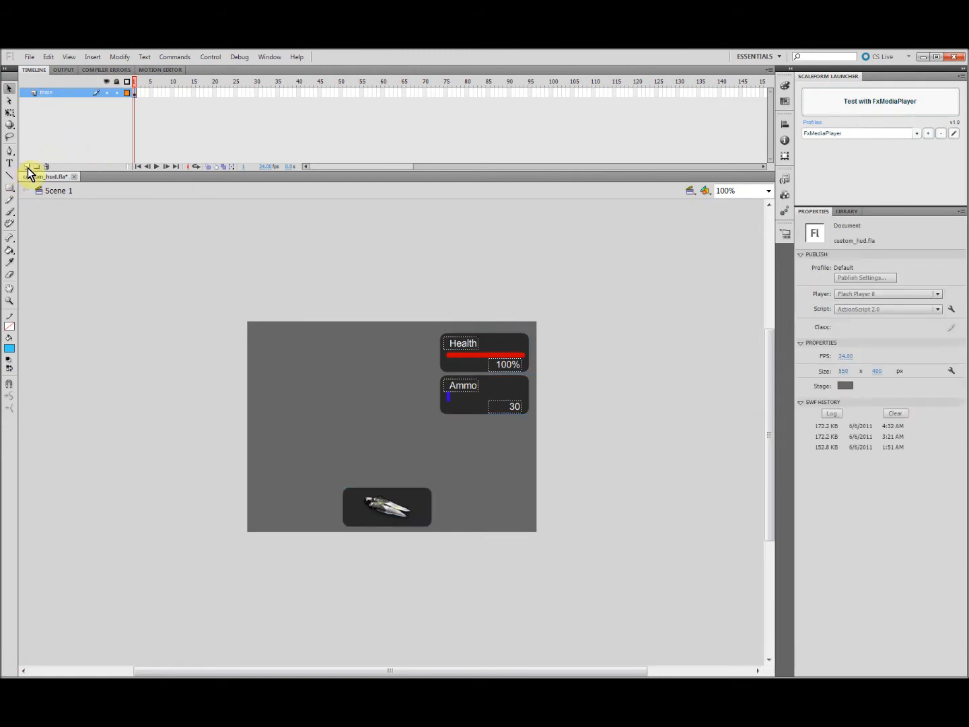
click(27, 166)
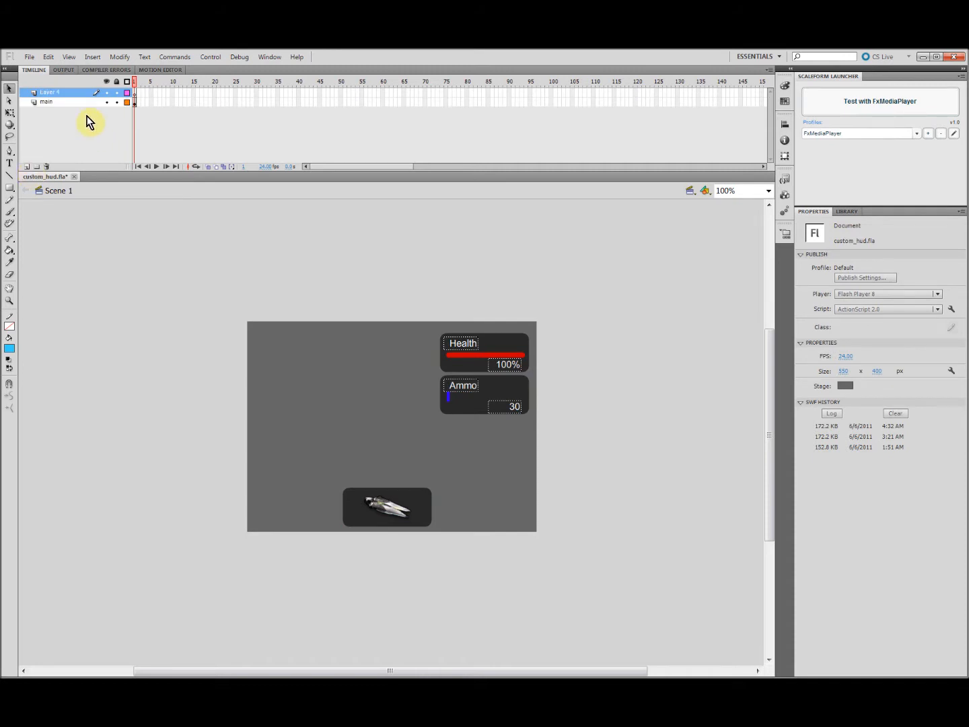
double_click(66, 92)
text(action)
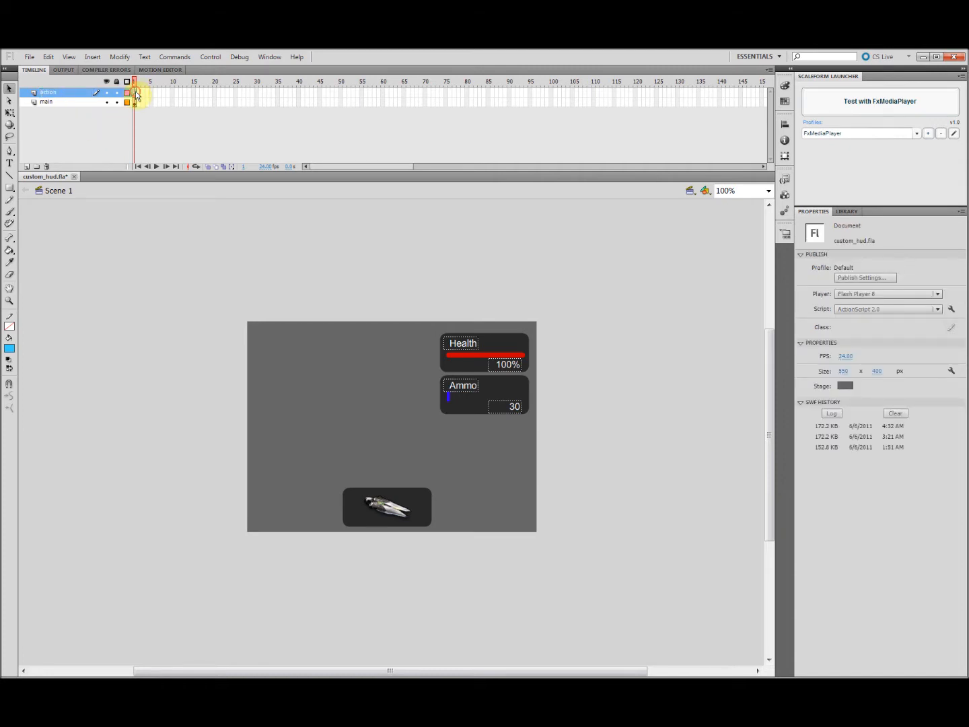
double_click(135, 92)
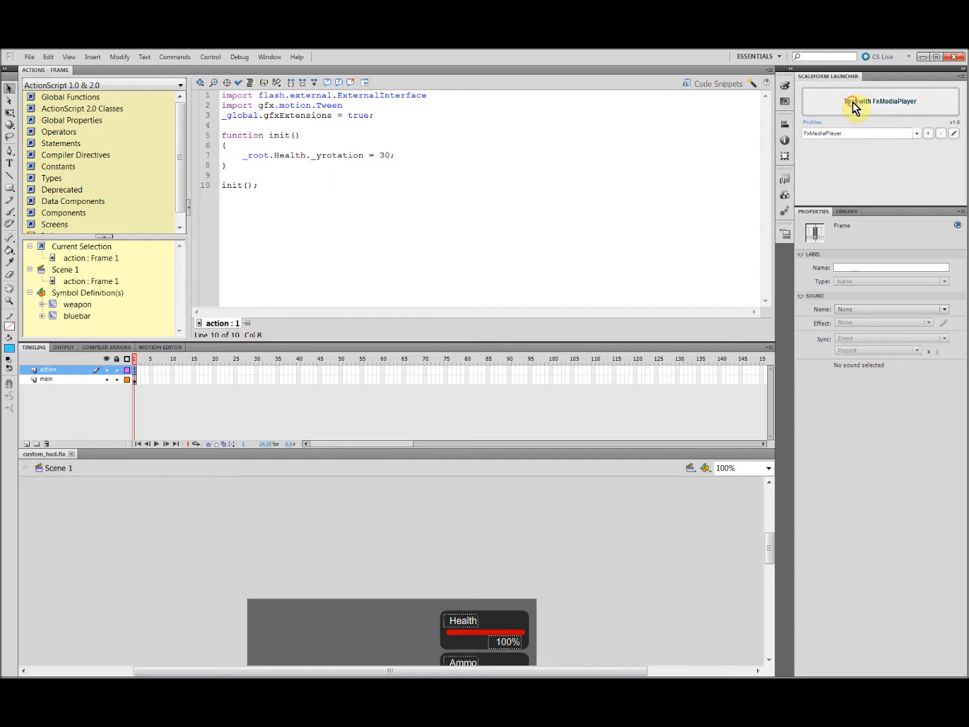
Preview the HUD in FxMediaPlayer to see the tilted Health panel.
click(879, 101)
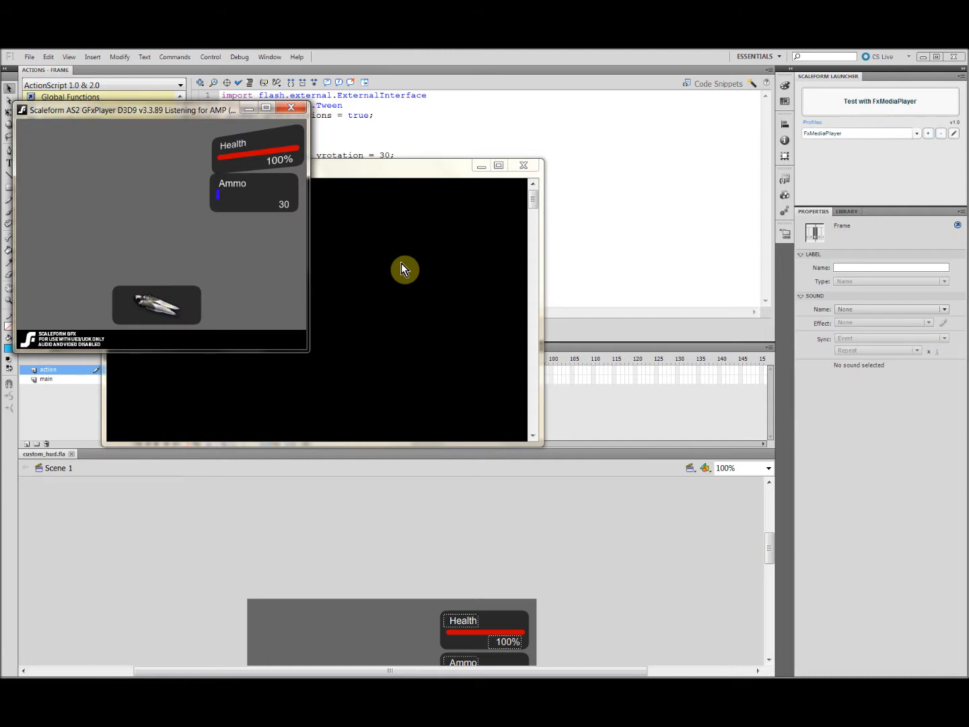
mouse_move(291, 108)
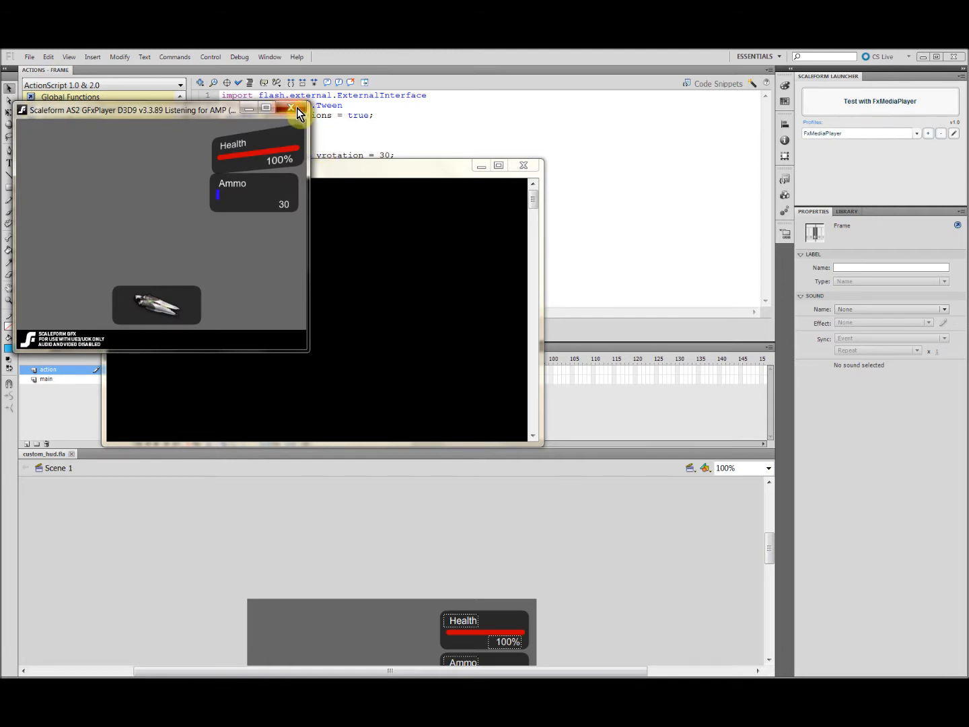
click(290, 109)
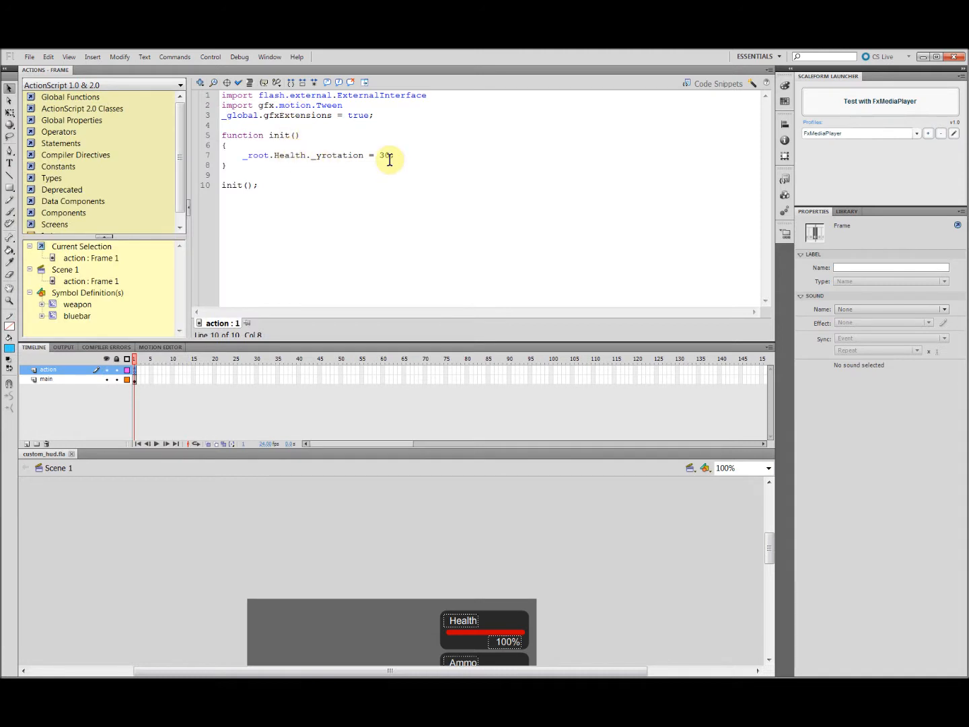
Add _root.Ammo._yrotation = 30; inside init() in the Actions panel.
text(;)
text(_root)
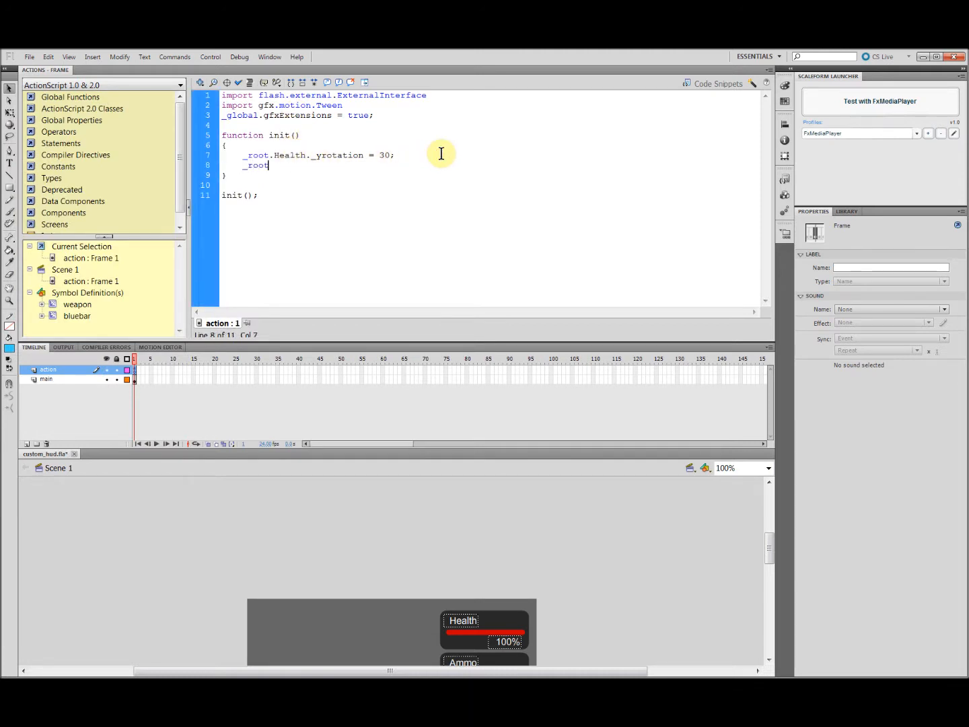
text(Ammo.)
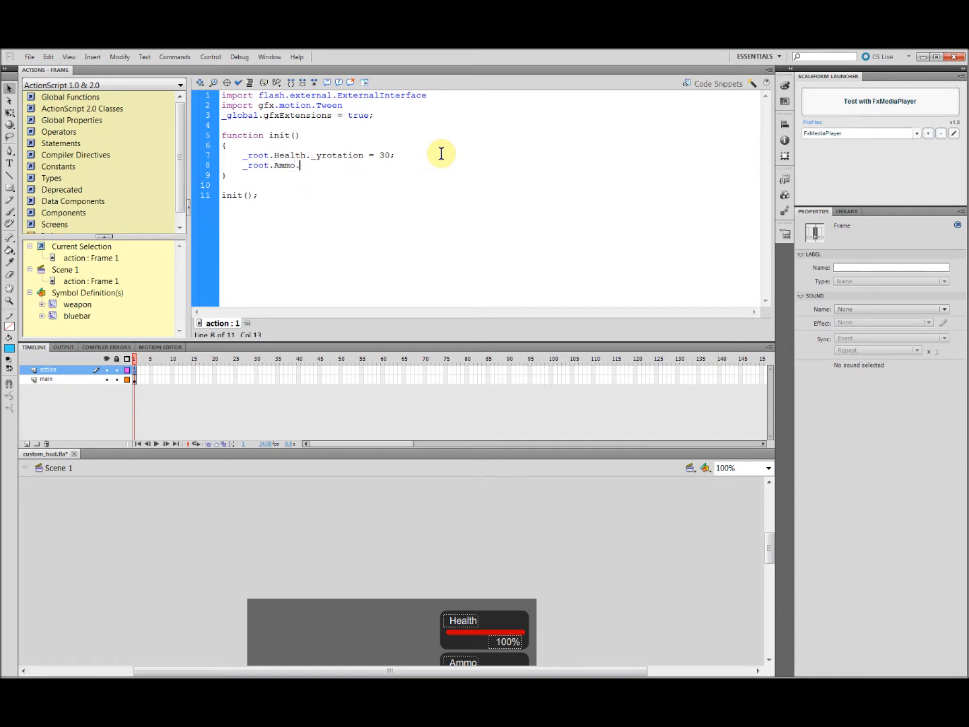
text(_yrotation =)
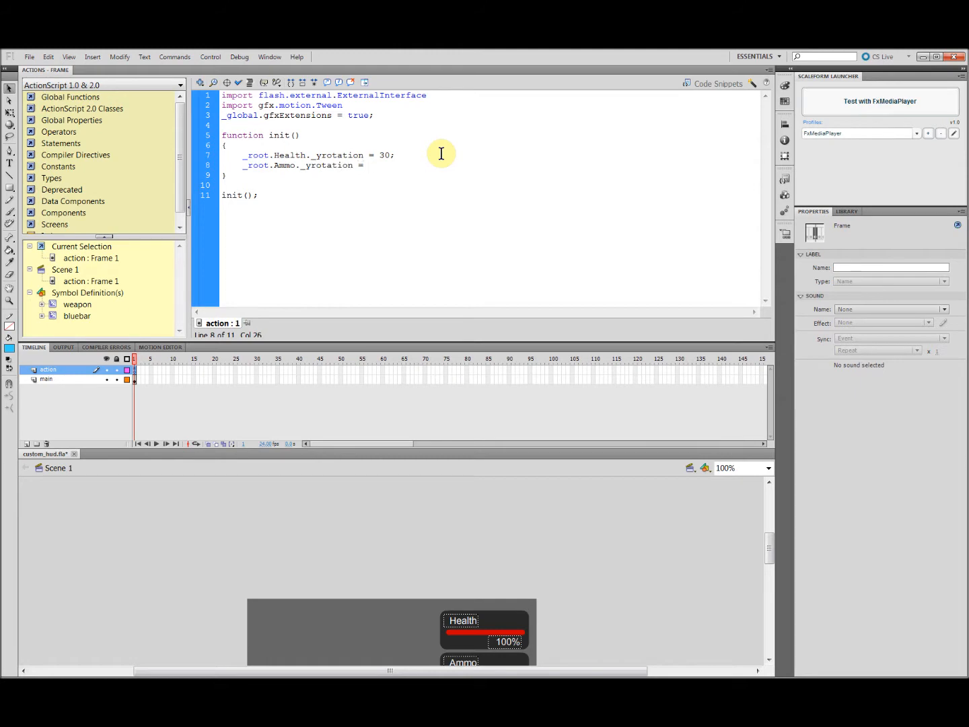
text(30;)
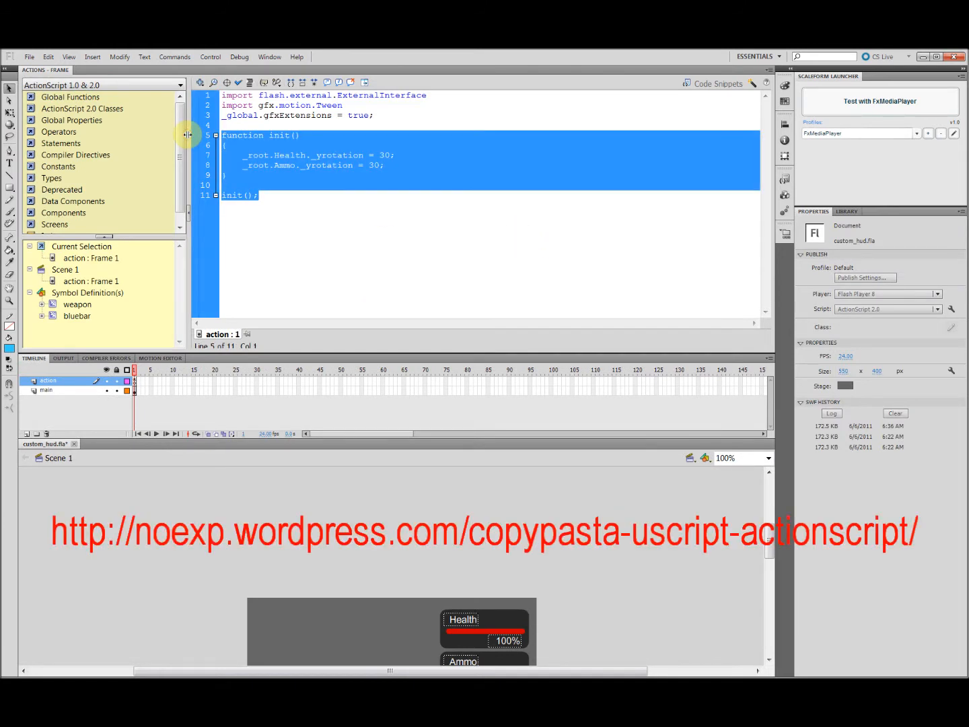
Scroll through the pasted angle variable and _root.onEnterFrame sine-wave Z script.
scroll(down, 3)
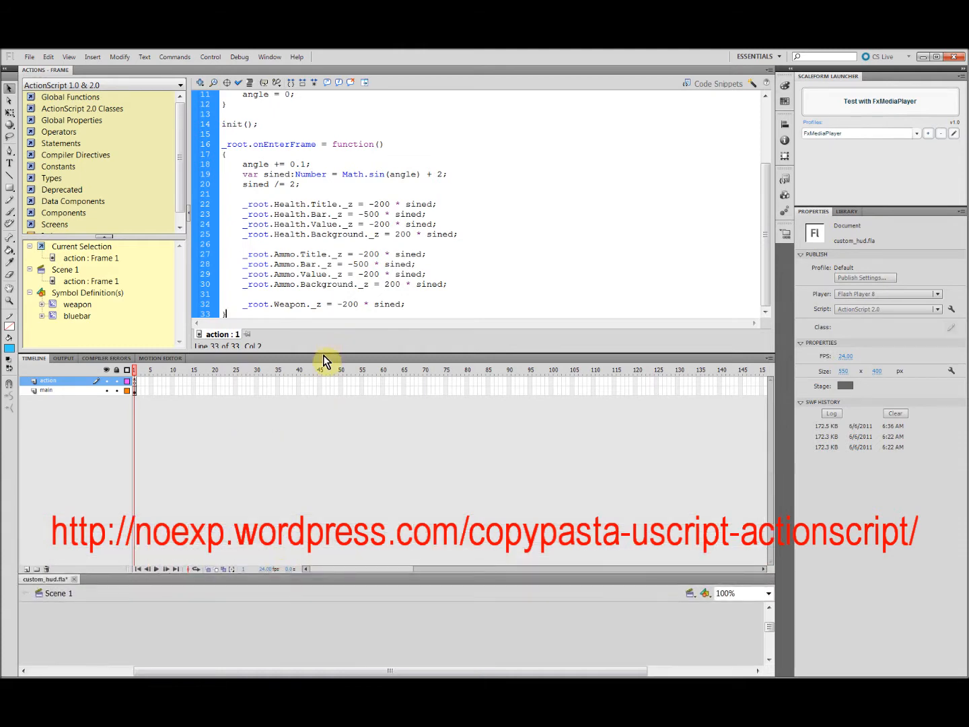
scroll(up, 3)
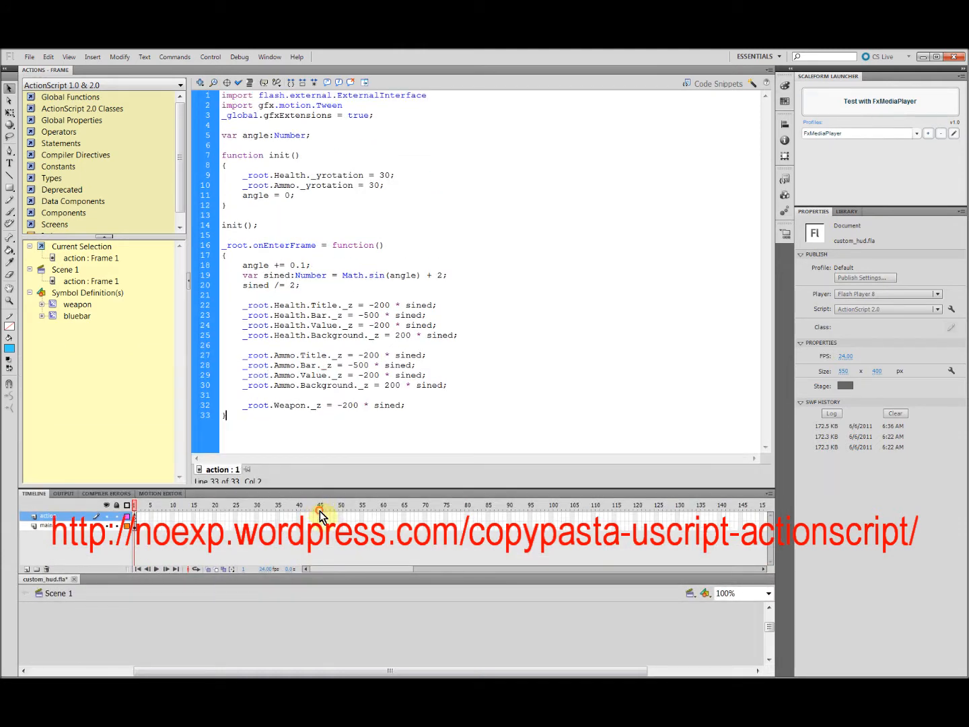
mouse_move(240, 163)
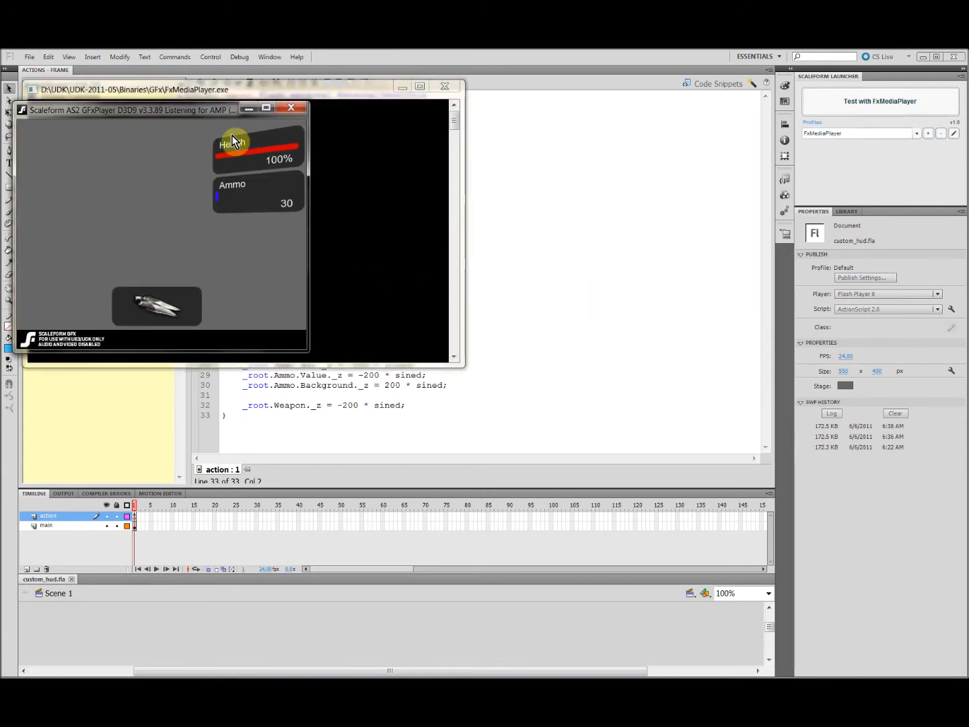
mouse_move(245, 205)
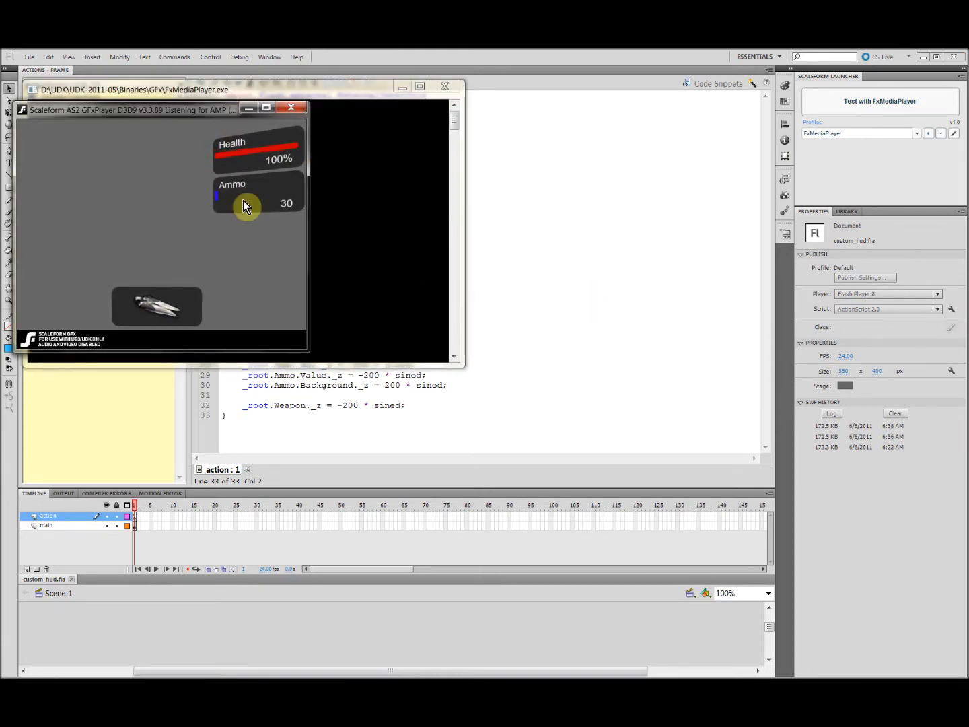
mouse_move(322, 298)
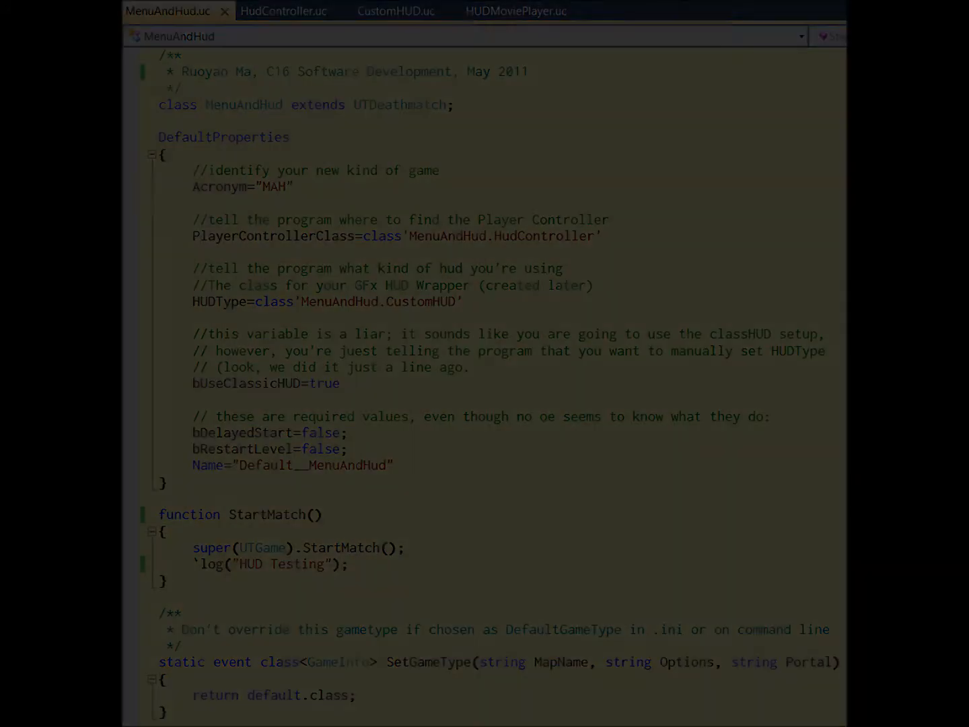
Show the MenuAndHud.uc tab with its DefaultProperties and StartMatch function.
click(282, 11)
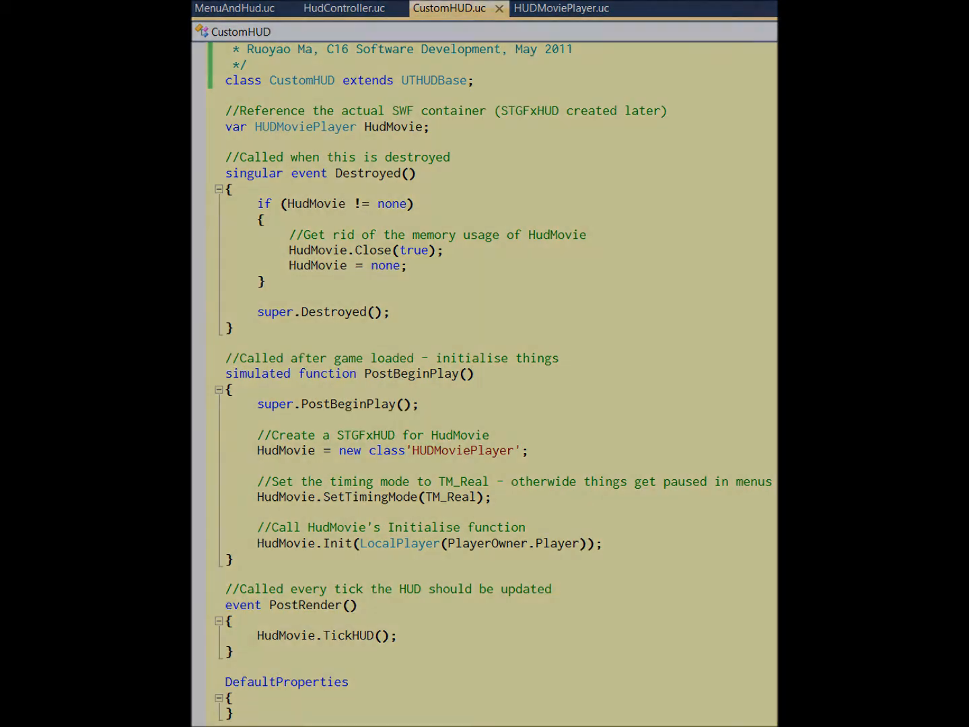
Open HUDMoviePlayer.uc and scroll through its Init and TickHUD functions.
click(556, 8)
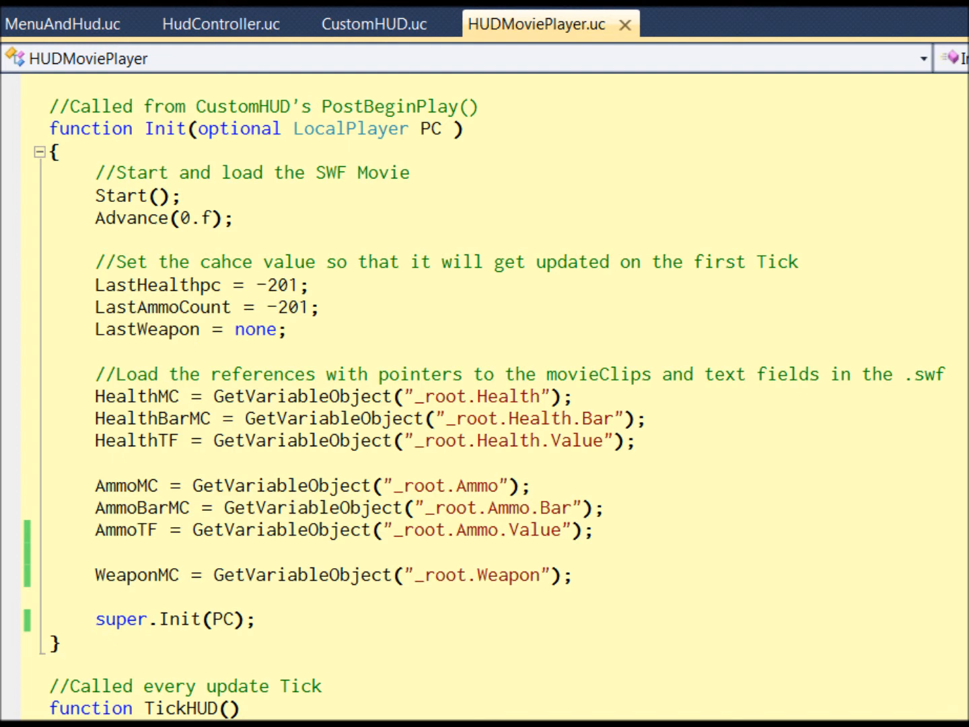
scroll(down, 3)
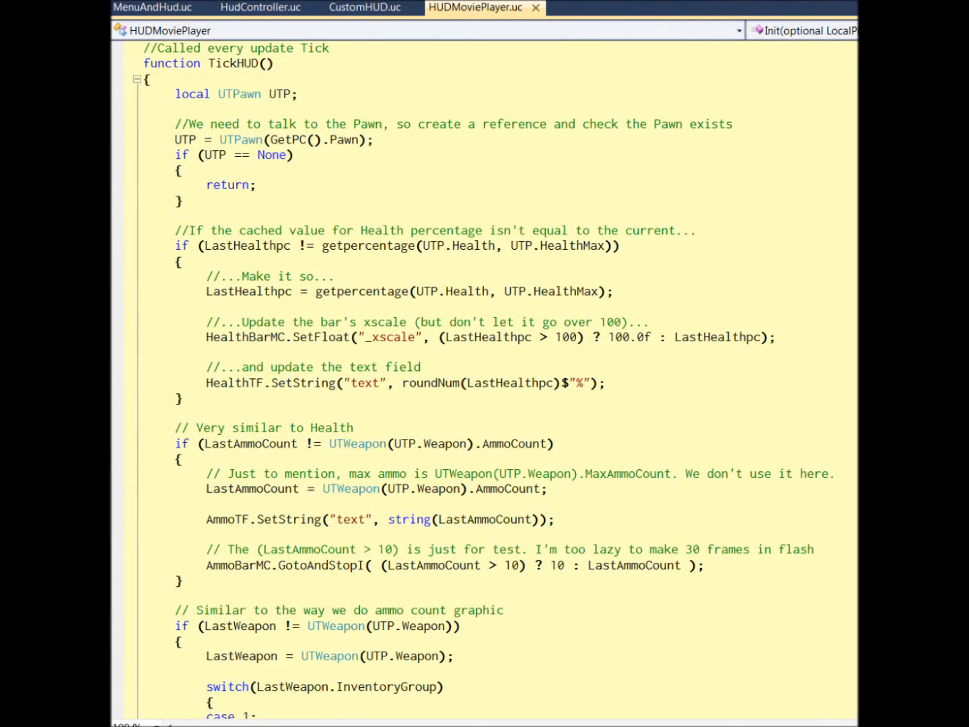